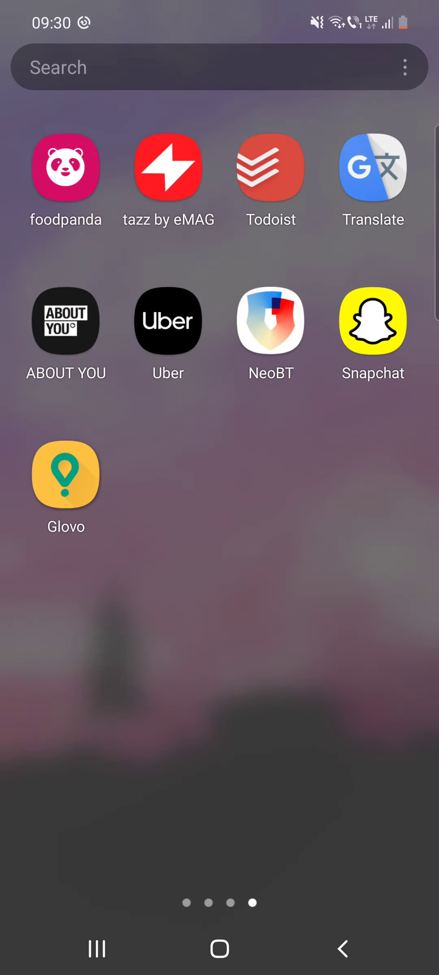
Step: Launch Snapchat and reach the Display Name page showing 'JustAskMe'
left_click(372, 321)
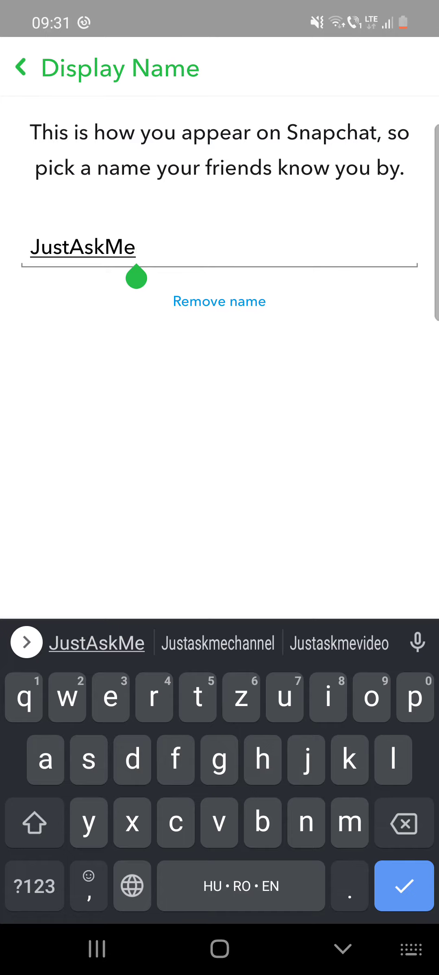
Step: Remove the 'JustAskMe' name and focus the empty Name field
left_click(219, 301)
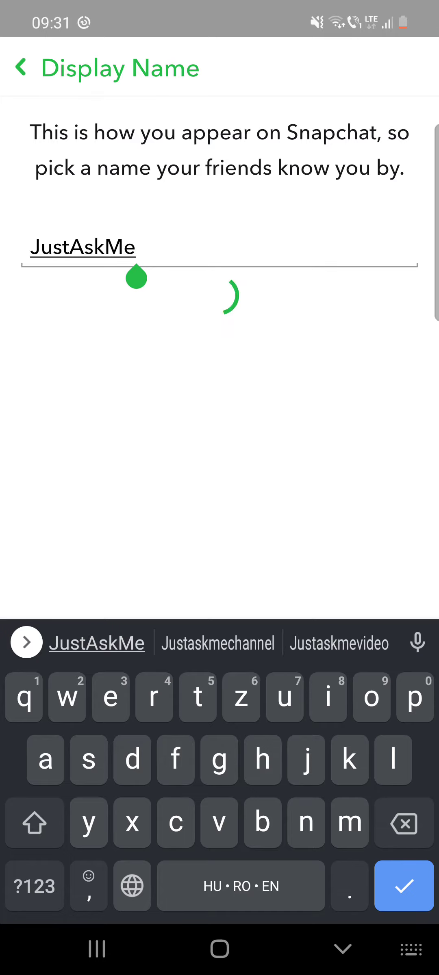
left_click(22, 68)
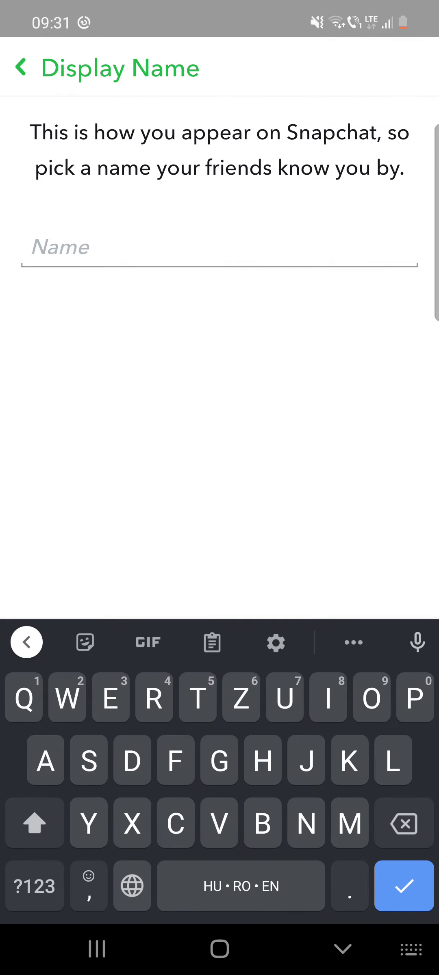
Step: Type 'Hsnahsbnaja', clear it, and begin the new name with 'Ju'
type("Hsnahsbnaja")
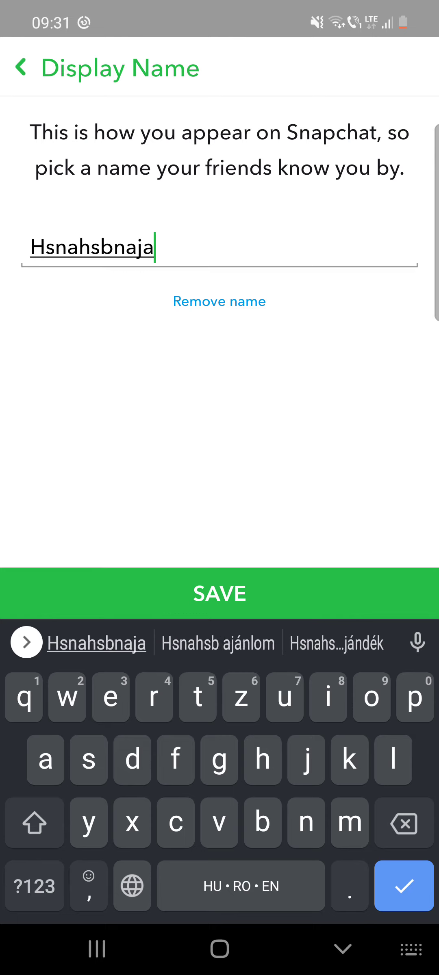
left_click(218, 302)
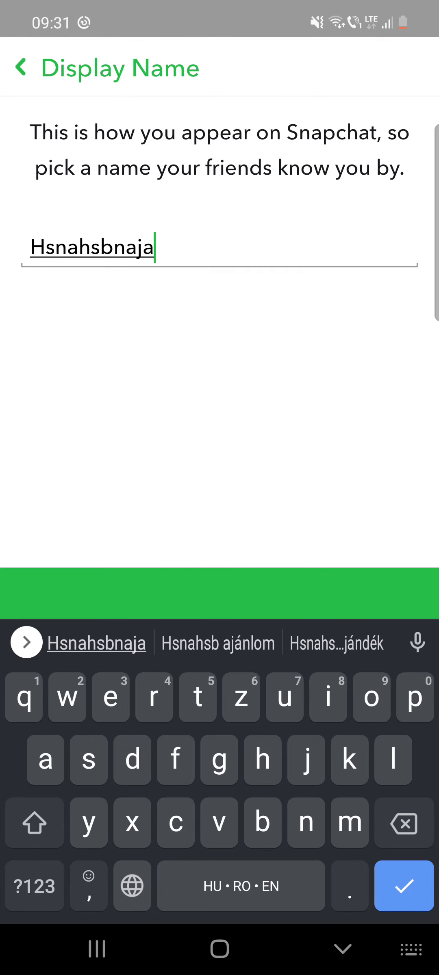
left_click(403, 886)
type("Ju")
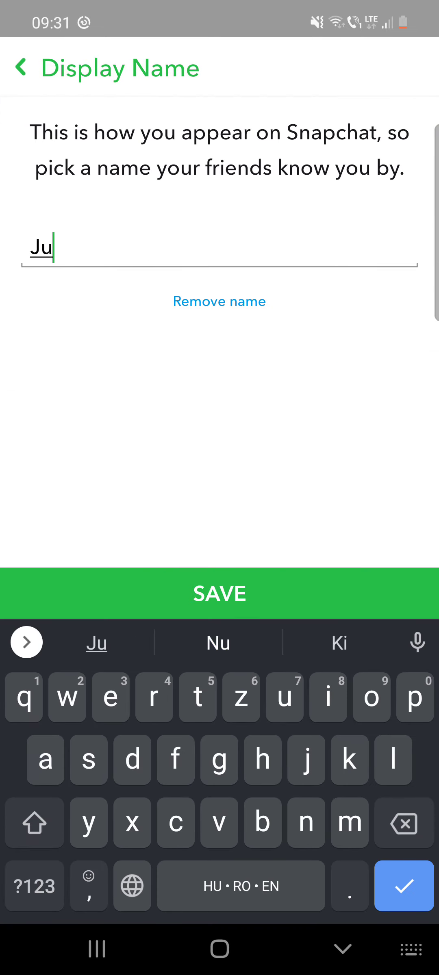
Step: Extend the name to 'JuskAsMe' without saving
type("sk")
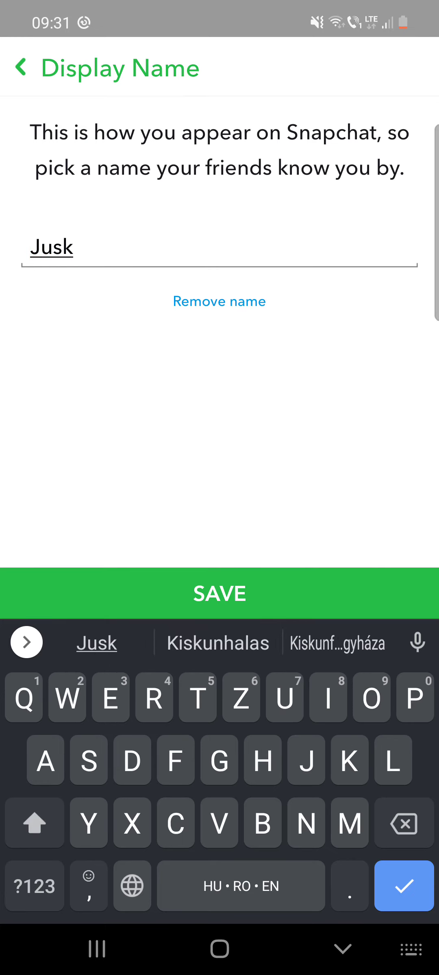
type("AsMe")
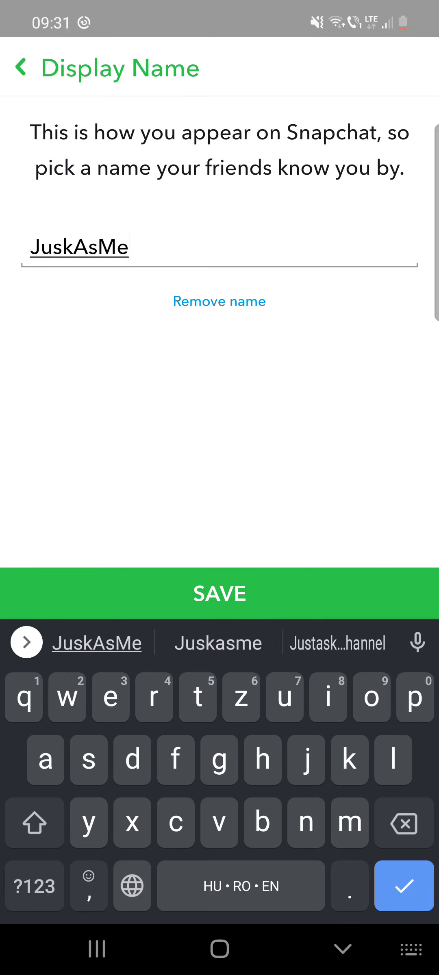